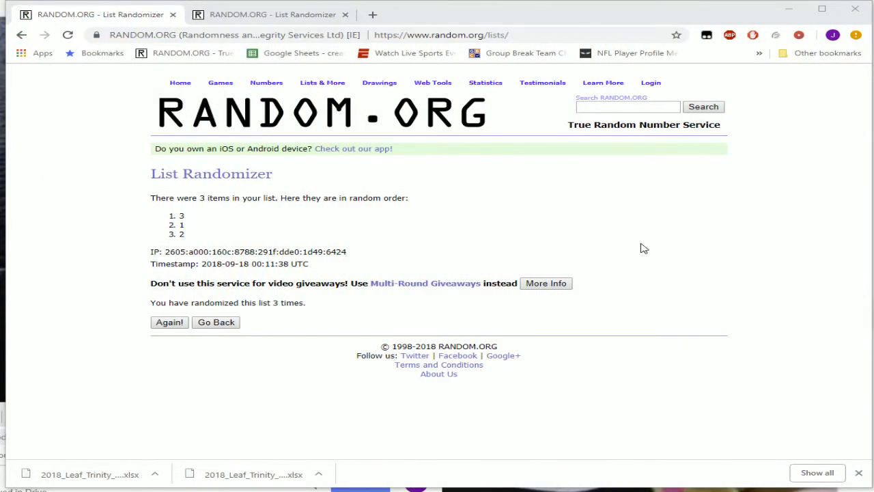
Step: Go back from the three-item shuffle result to the empty List Randomizer form
click(338, 95)
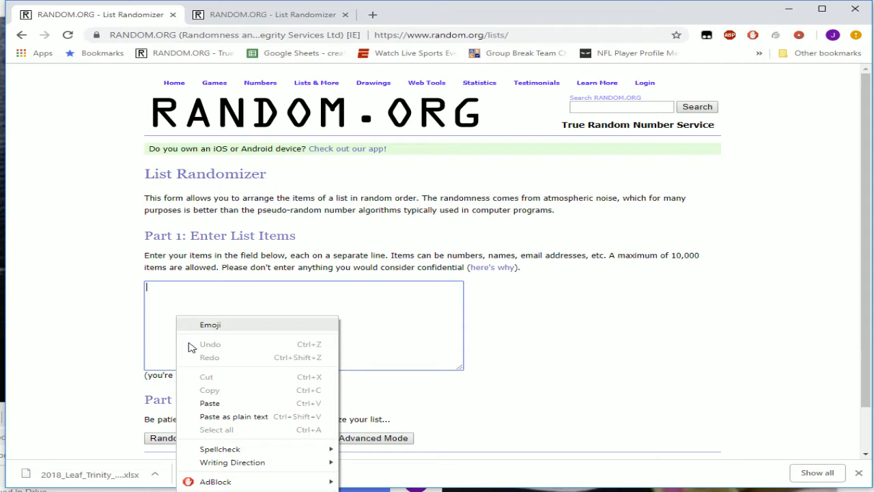
Step: Paste the 44 copied names, randomize them, then reshuffle six more times
click(209, 403)
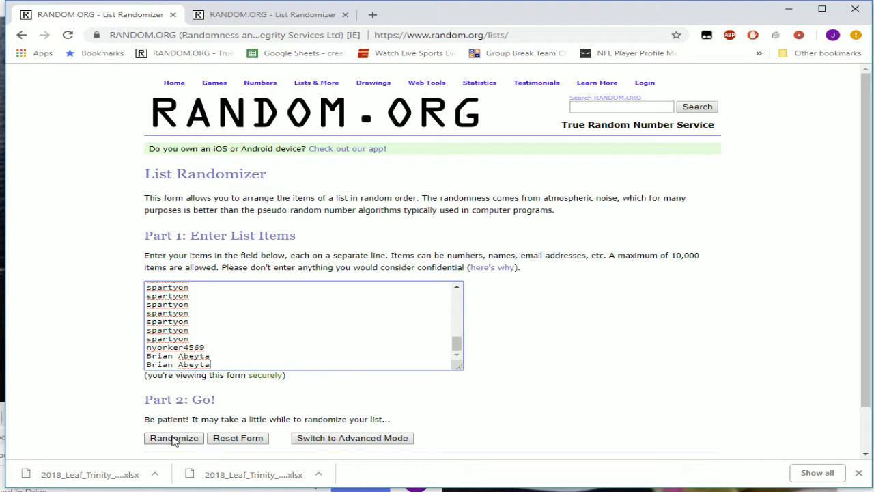
click(173, 438)
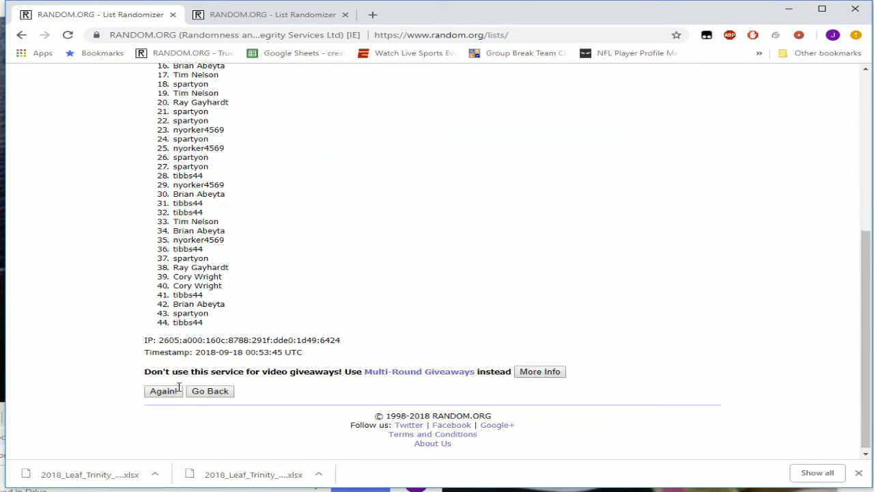
click(163, 390)
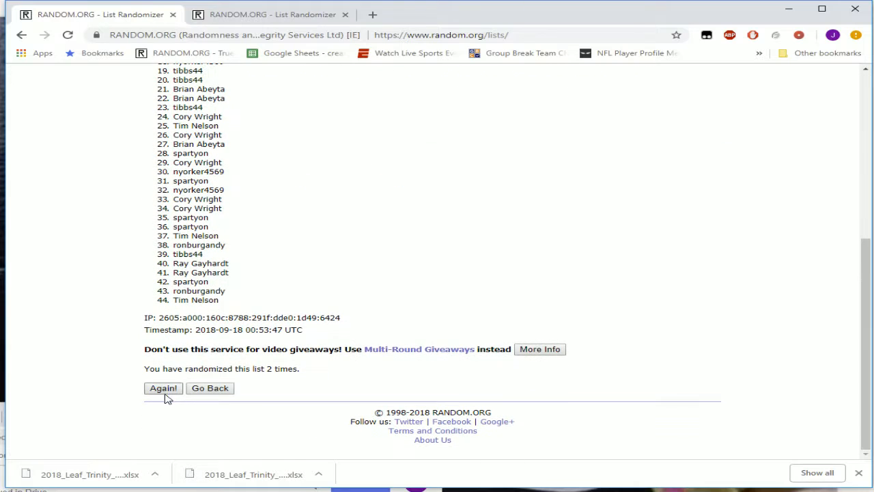
click(163, 387)
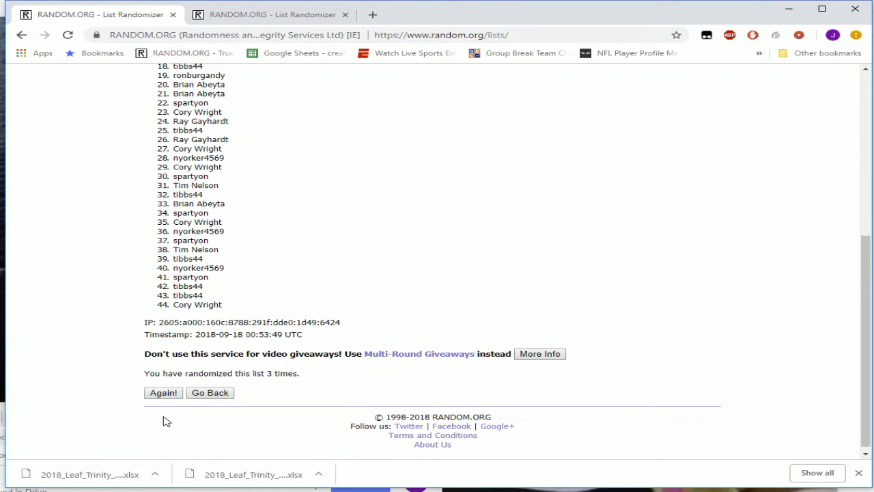
click(163, 392)
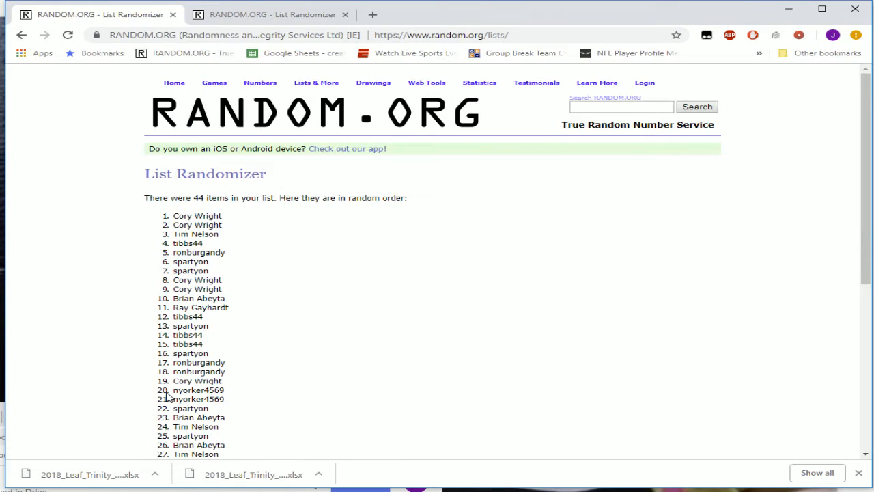
click(162, 392)
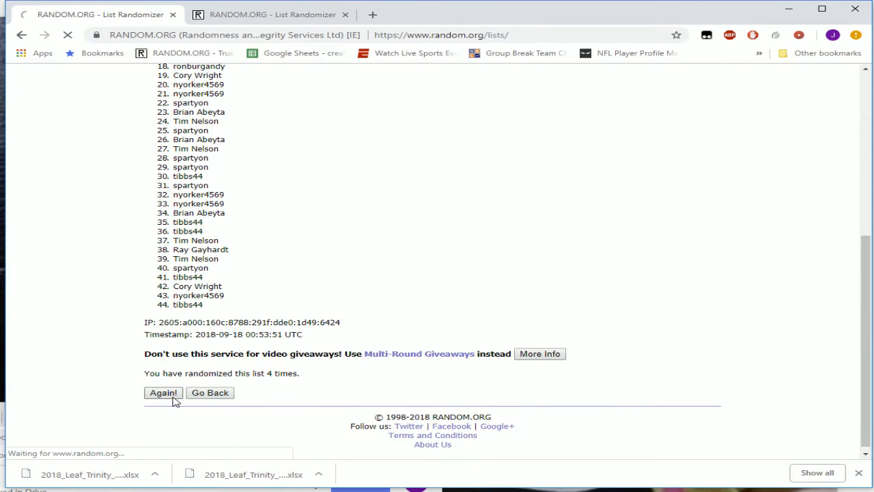
click(162, 393)
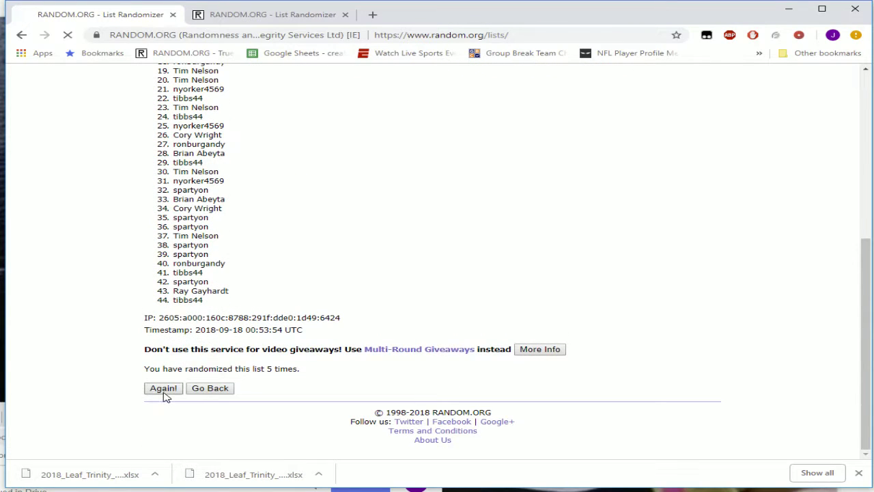
click(163, 388)
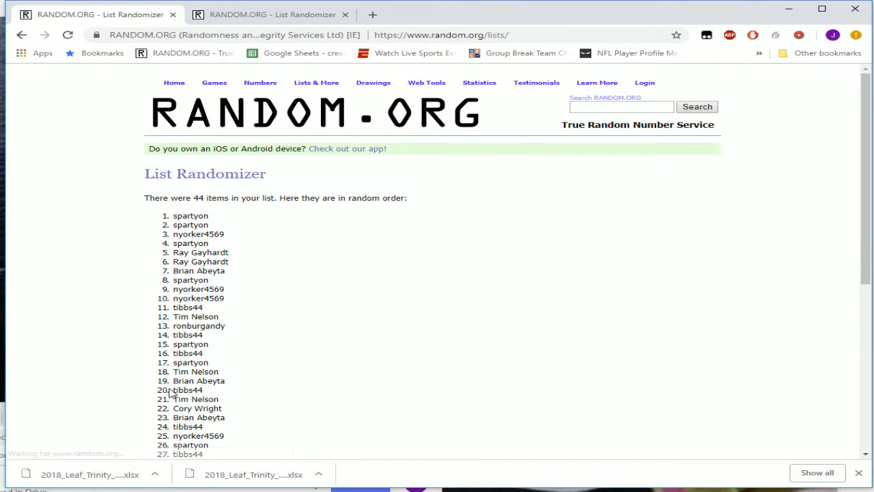
scroll(down, 3)
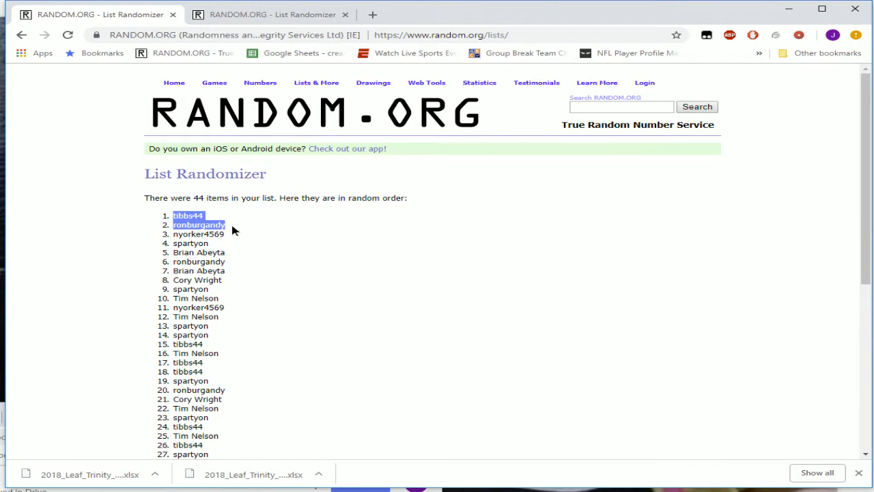
scroll(down, 3)
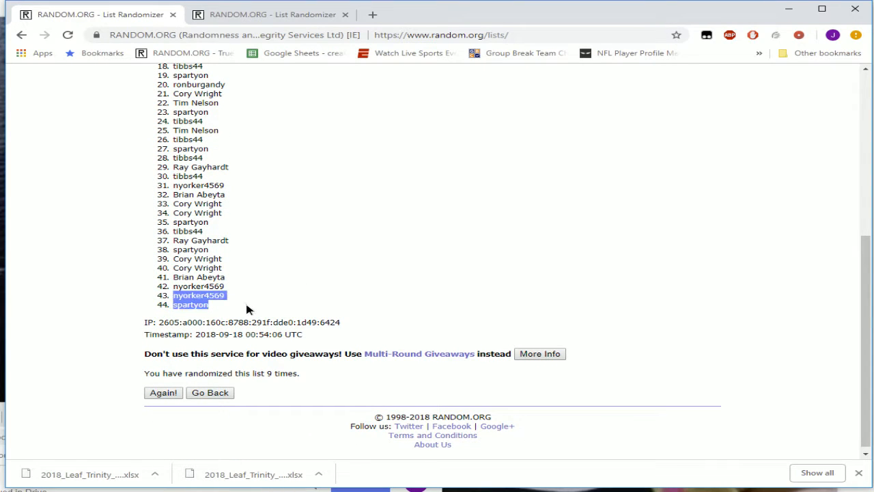
scroll(up, 3)
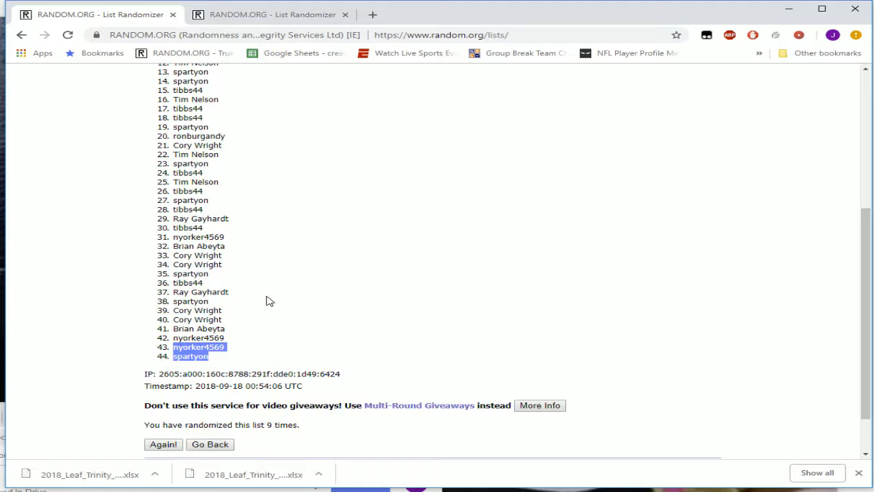
scroll(down, 3)
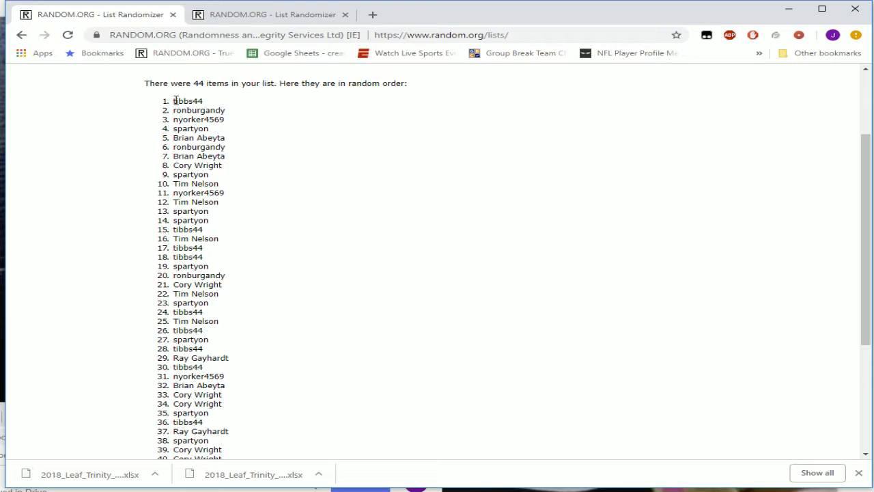
drag(173, 100, 203, 110)
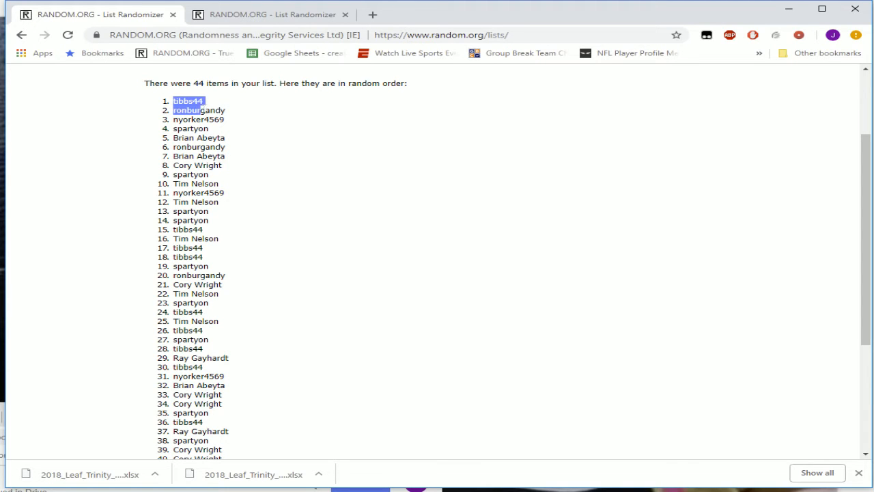
scroll(down, 3)
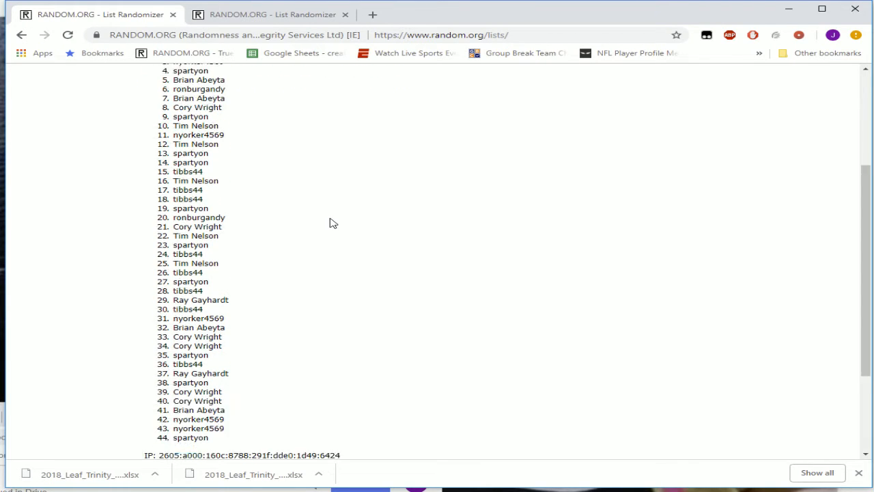
scroll(down, 3)
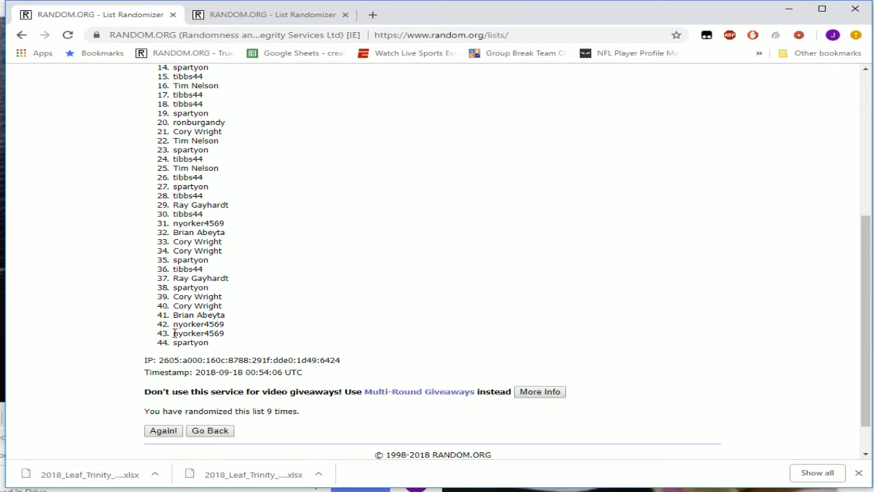
drag(173, 332, 210, 342)
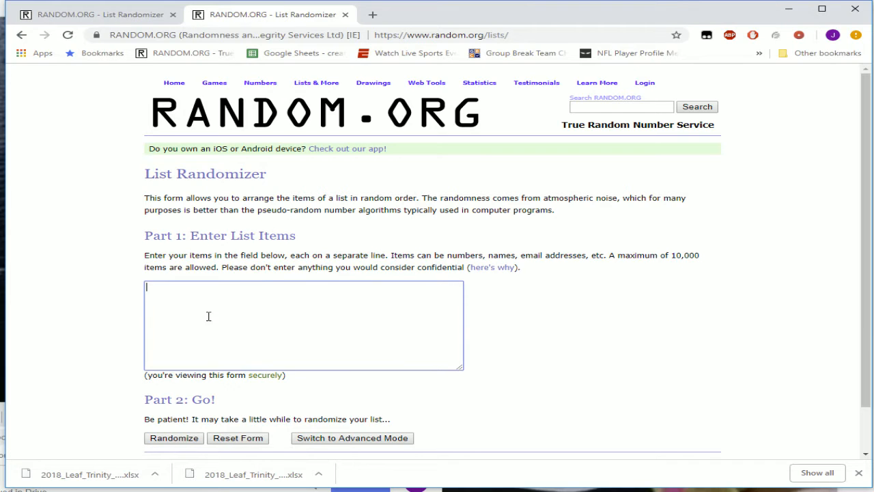
Step: Enter 1, 2, 3 on separate lines and randomize three times, ending 3, 2, 1
text(1)
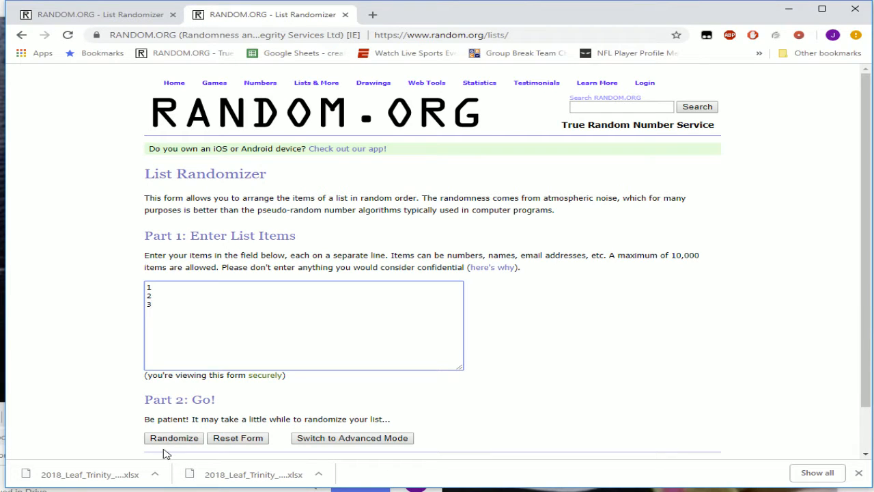
click(173, 437)
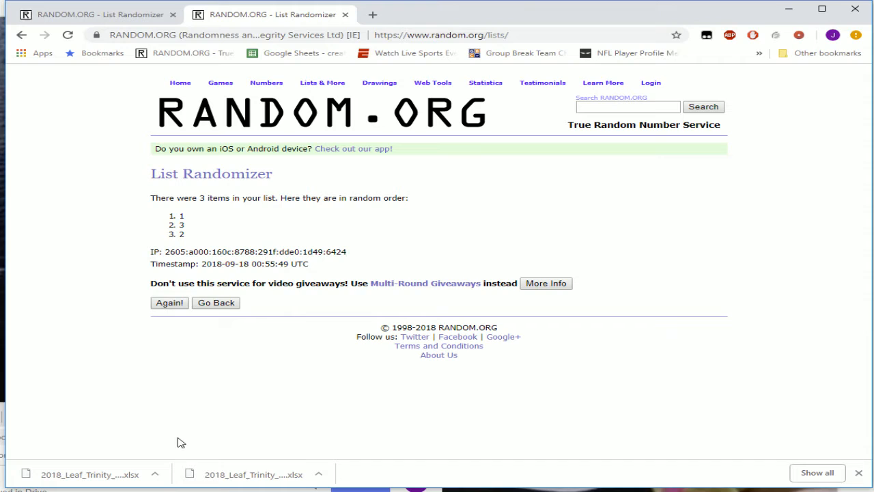
click(168, 302)
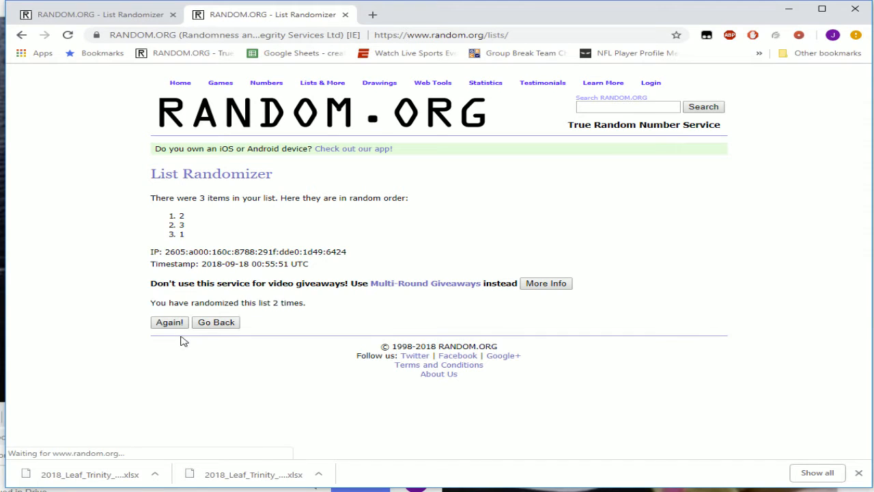
click(169, 323)
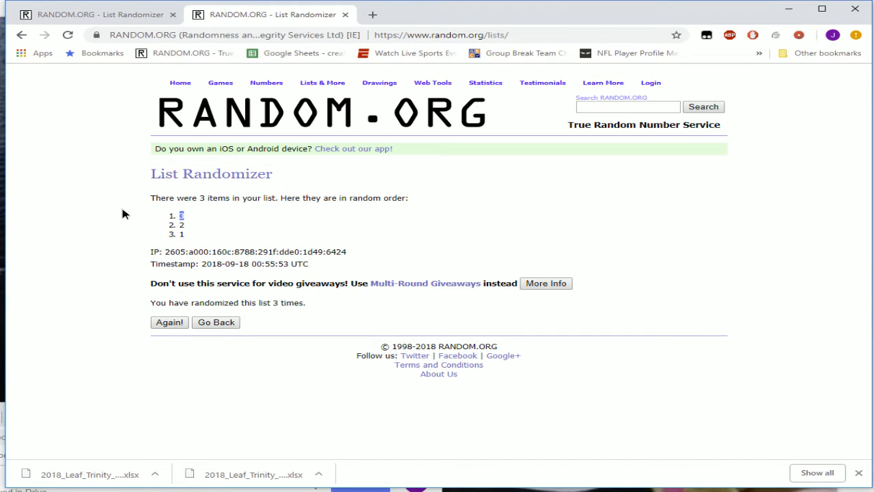